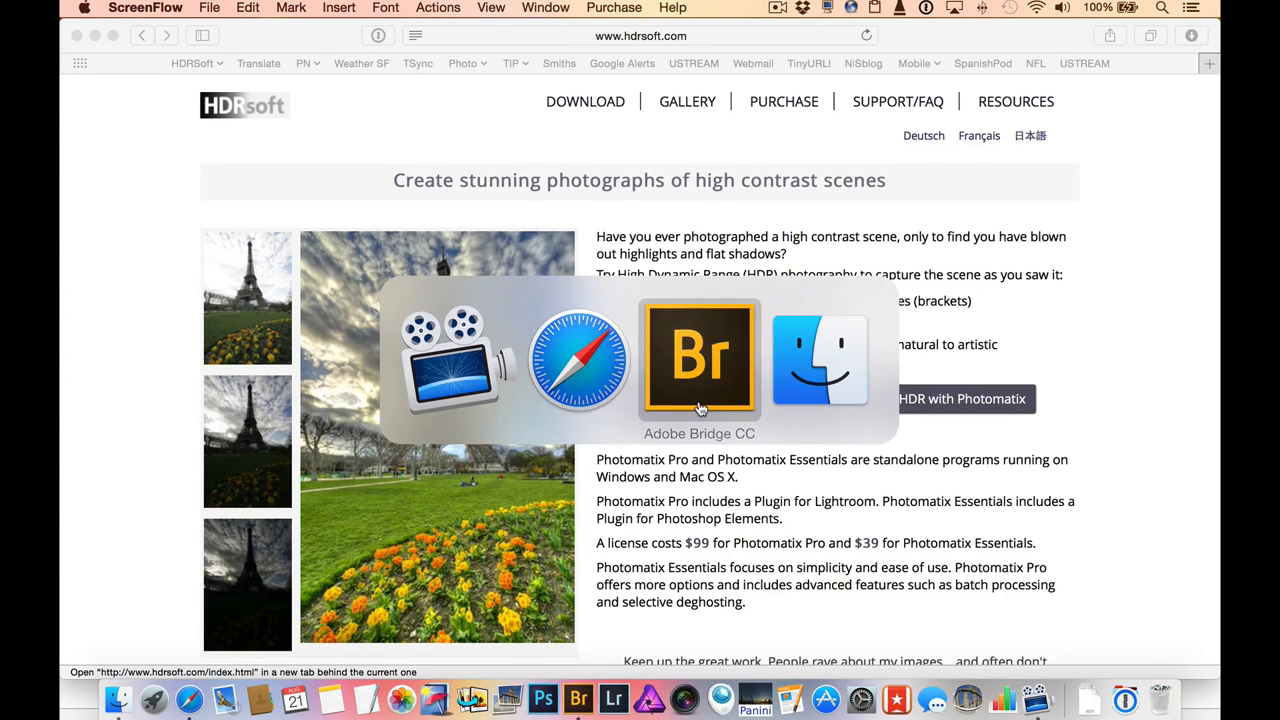
Step: Switch to Adobe Bridge showing the Demo_Living_Room folder
{"action": "left_click", "coordinate": [699, 358]}
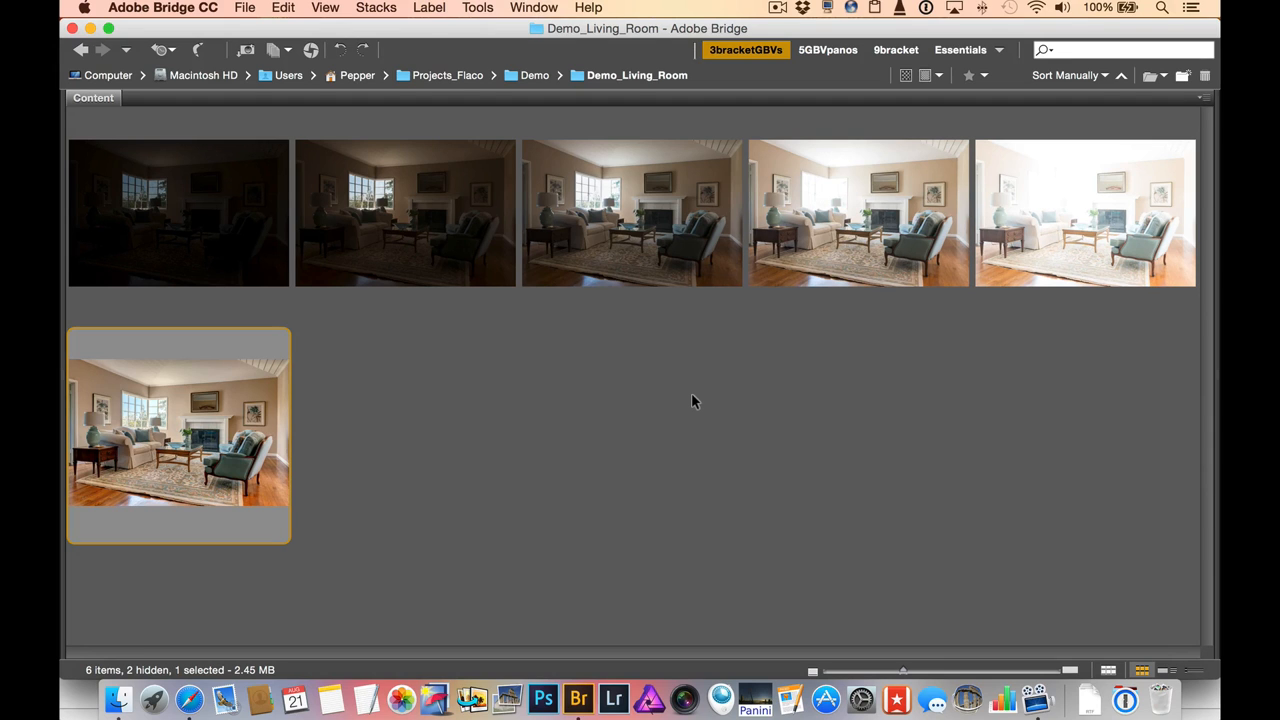
{"action": "mouse_move", "coordinate": [438, 265]}
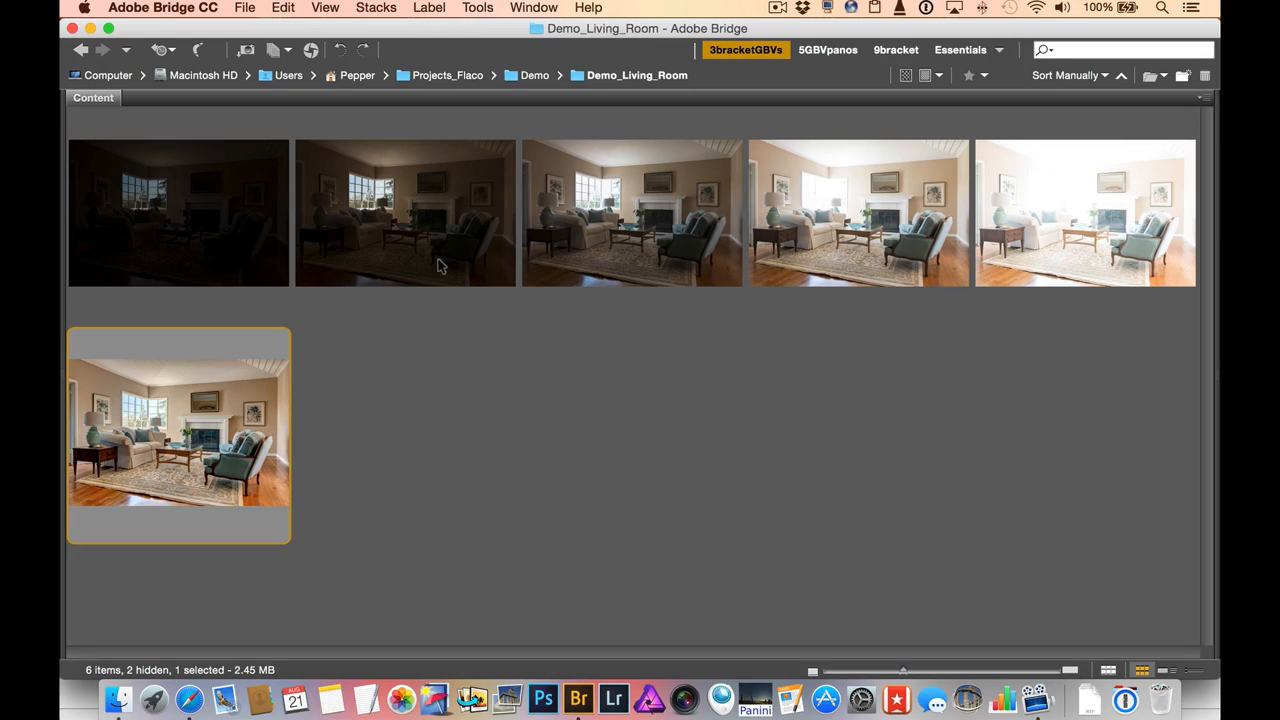
Step: Select all five bracketed living-room exposures, darkest through brightest
{"action": "left_click", "coordinate": [178, 212]}
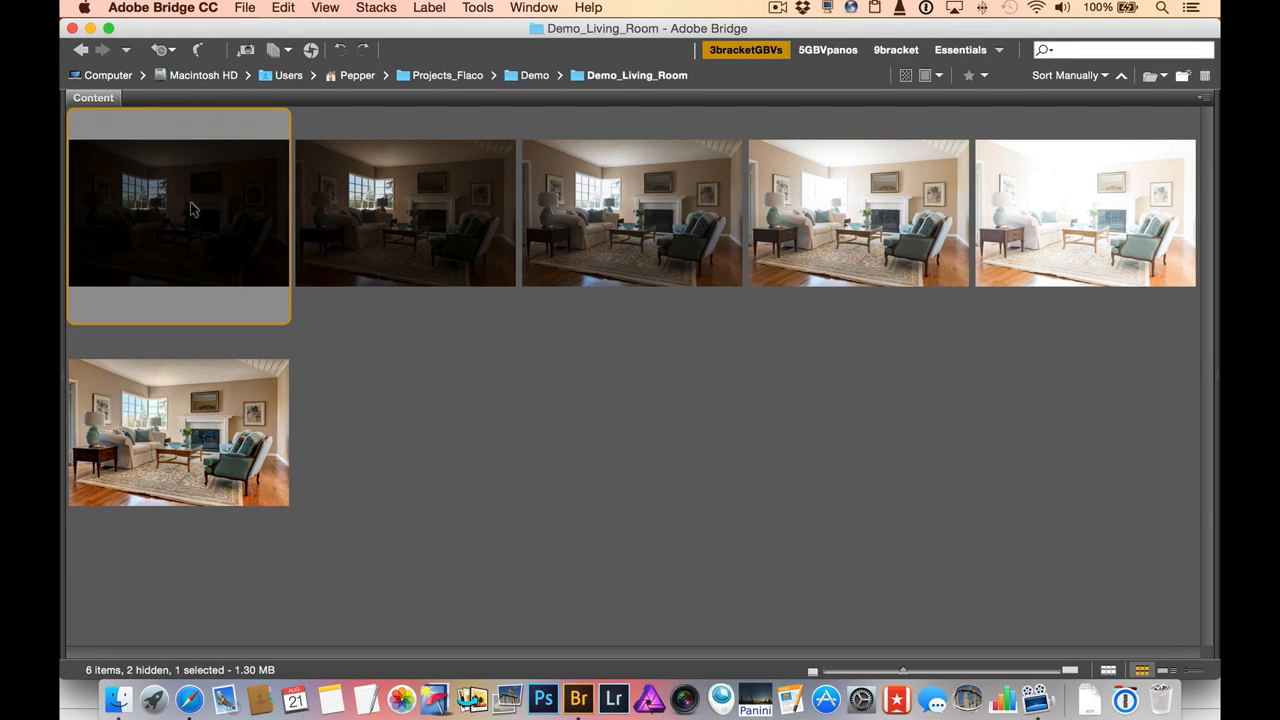
{"action": "left_click", "coordinate": [1084, 212]}
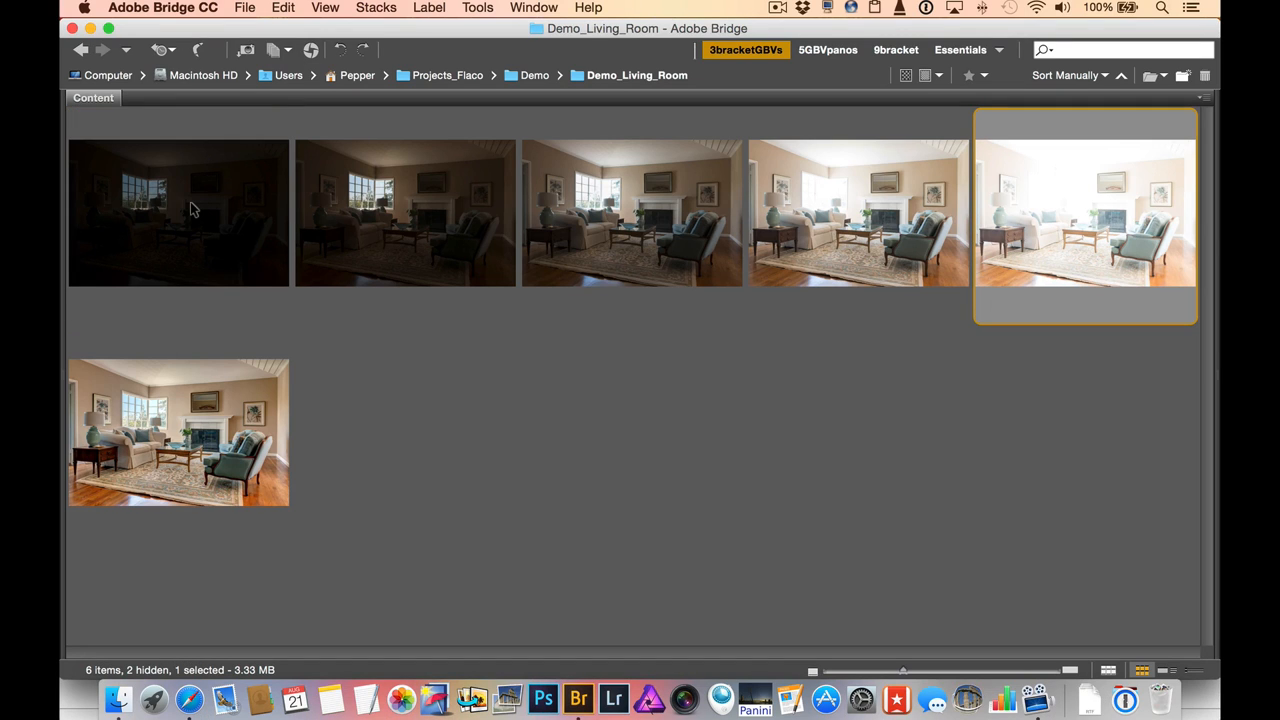
{"action": "mouse_move", "coordinate": [175, 441]}
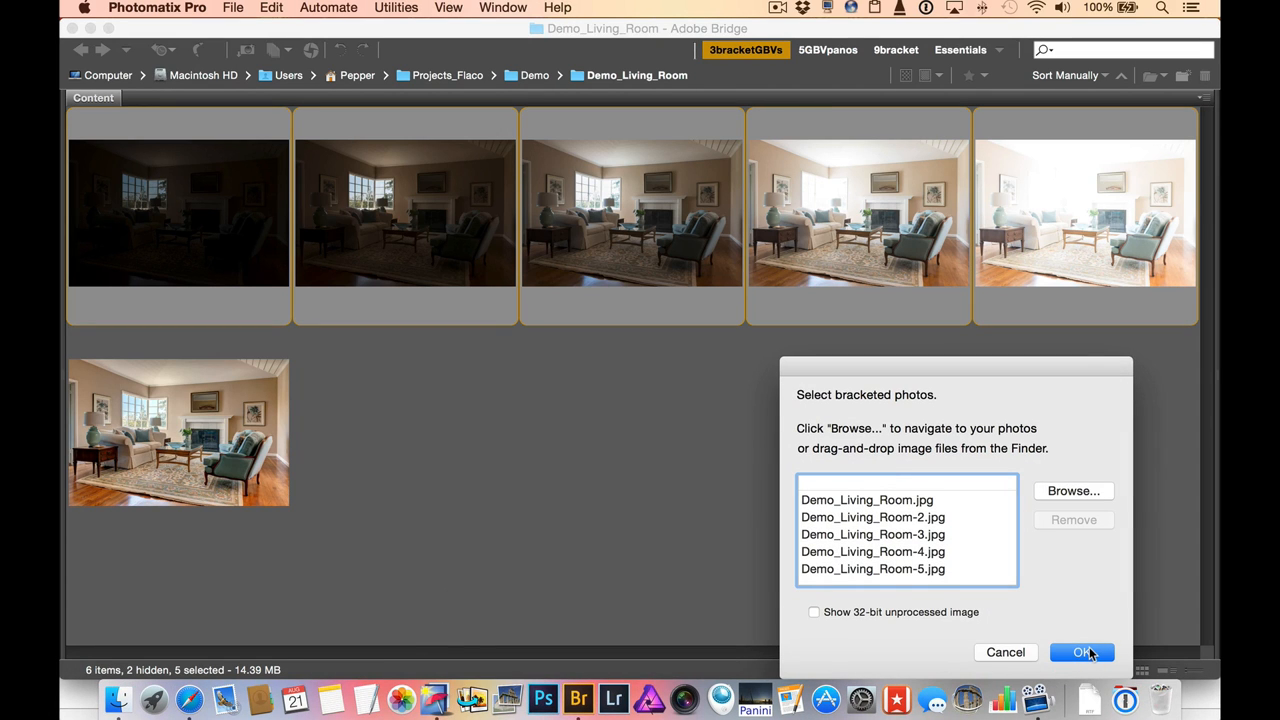
Step: Confirm the five photos and merge to HDR with all merge options unchecked
{"action": "left_click", "coordinate": [1081, 652]}
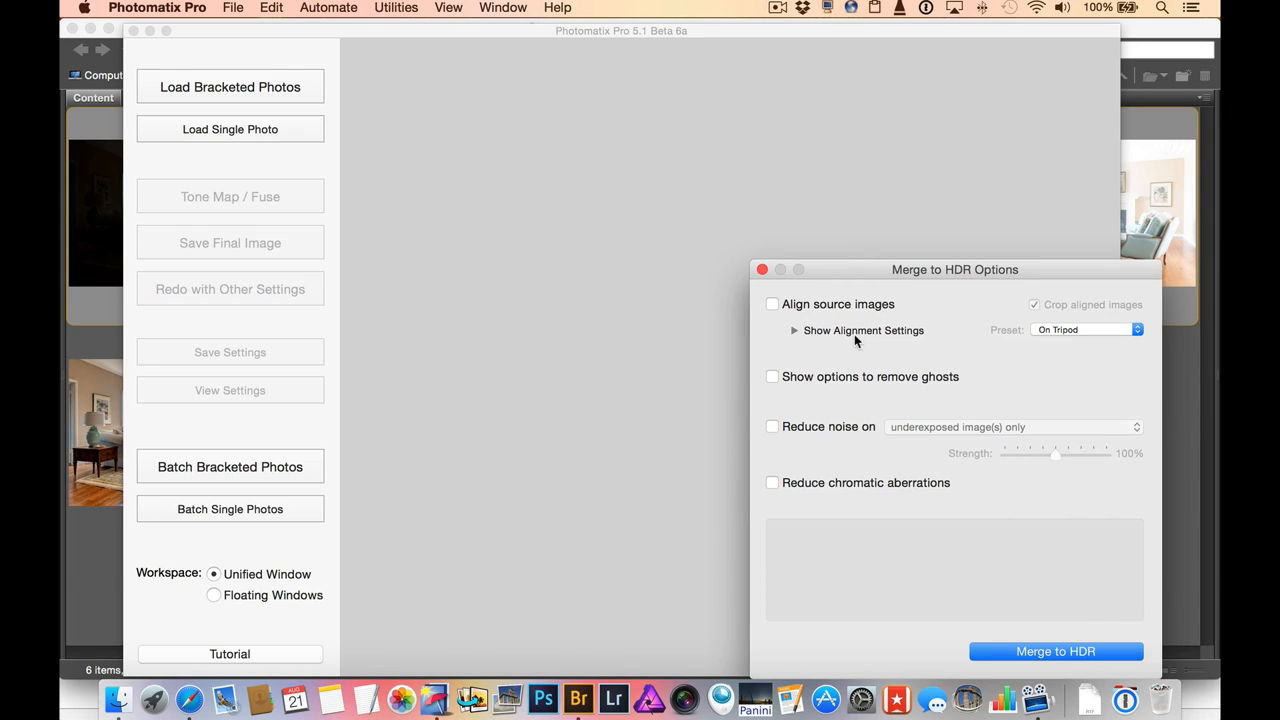
{"action": "mouse_move", "coordinate": [830, 415]}
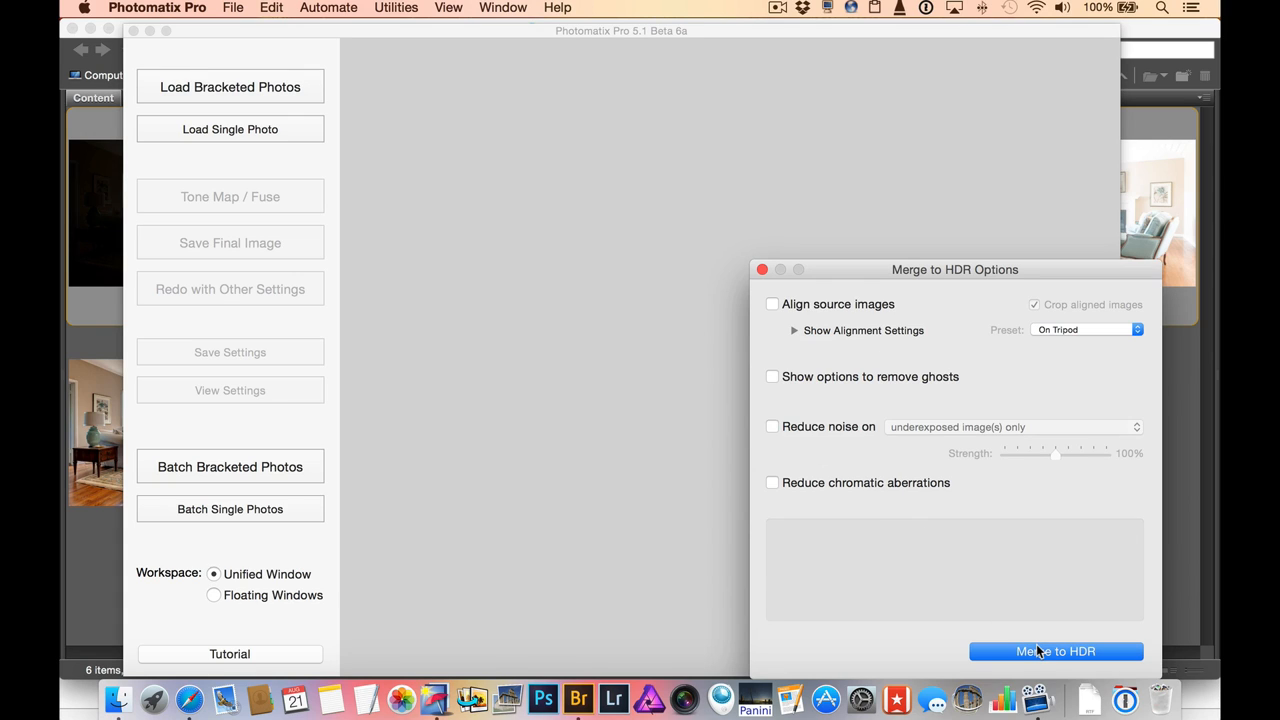
{"action": "left_click", "coordinate": [1056, 651]}
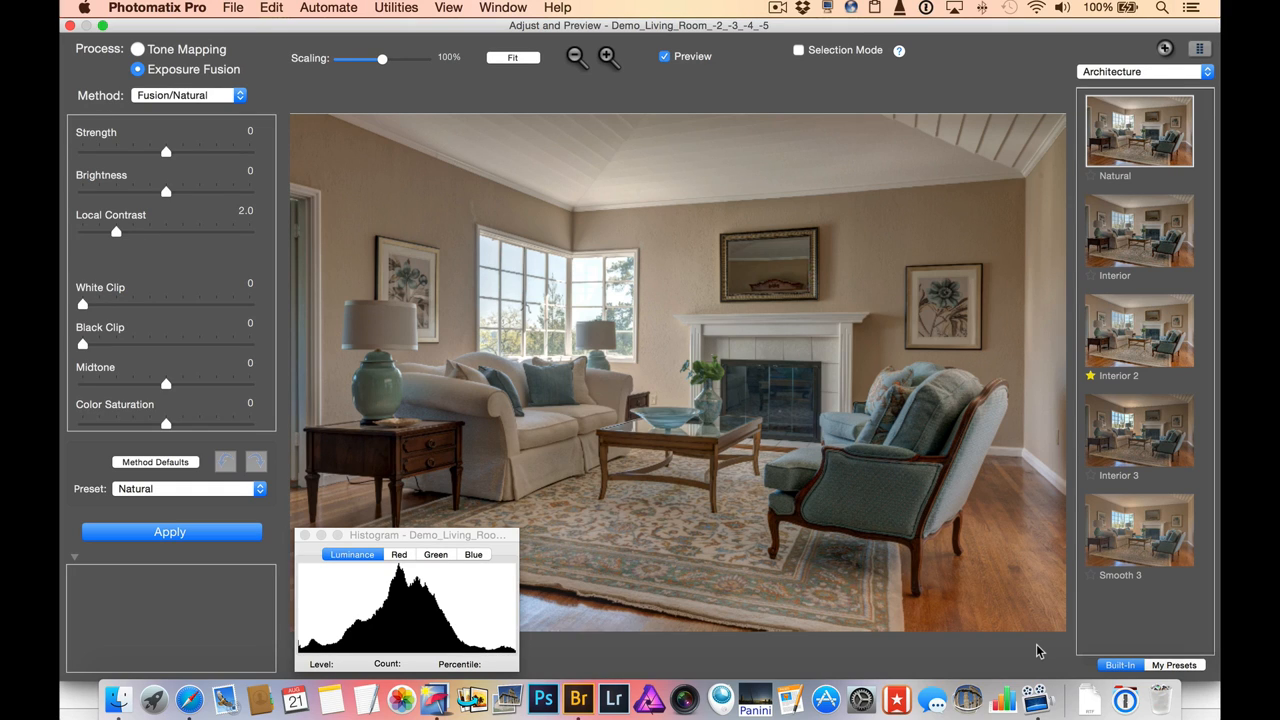
{"action": "mouse_move", "coordinate": [1095, 300]}
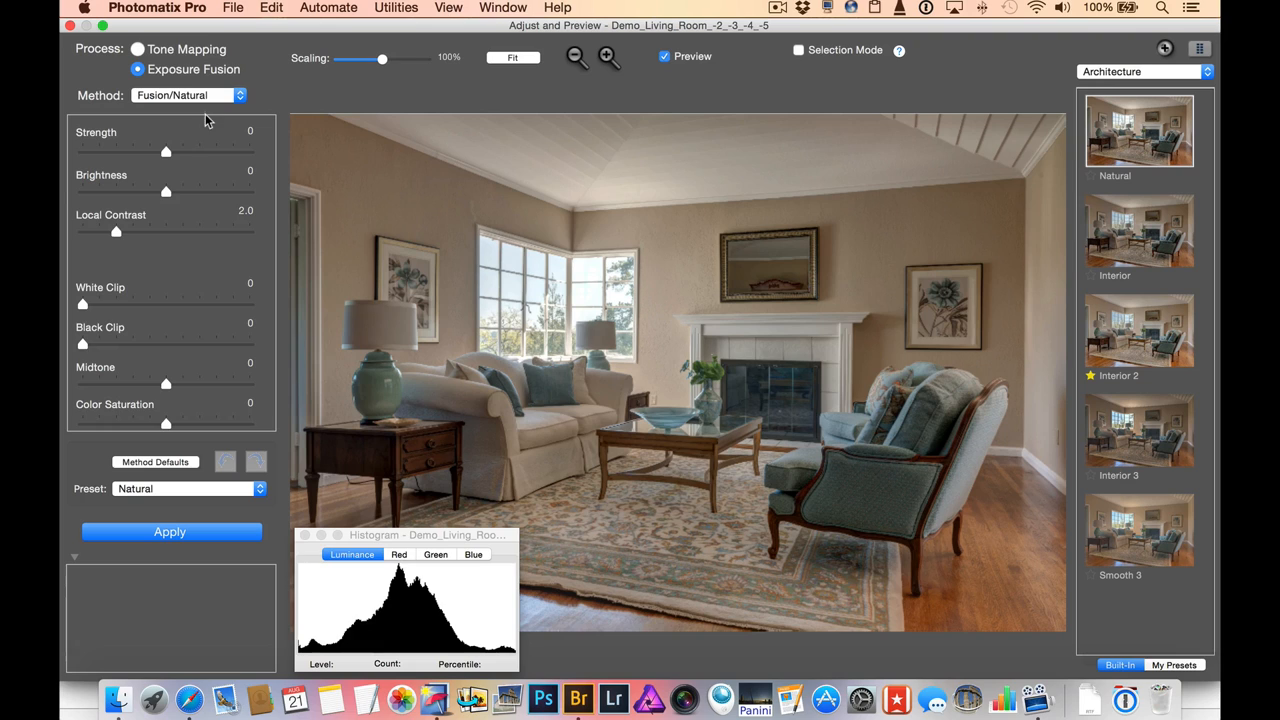
{"action": "mouse_move", "coordinate": [203, 110]}
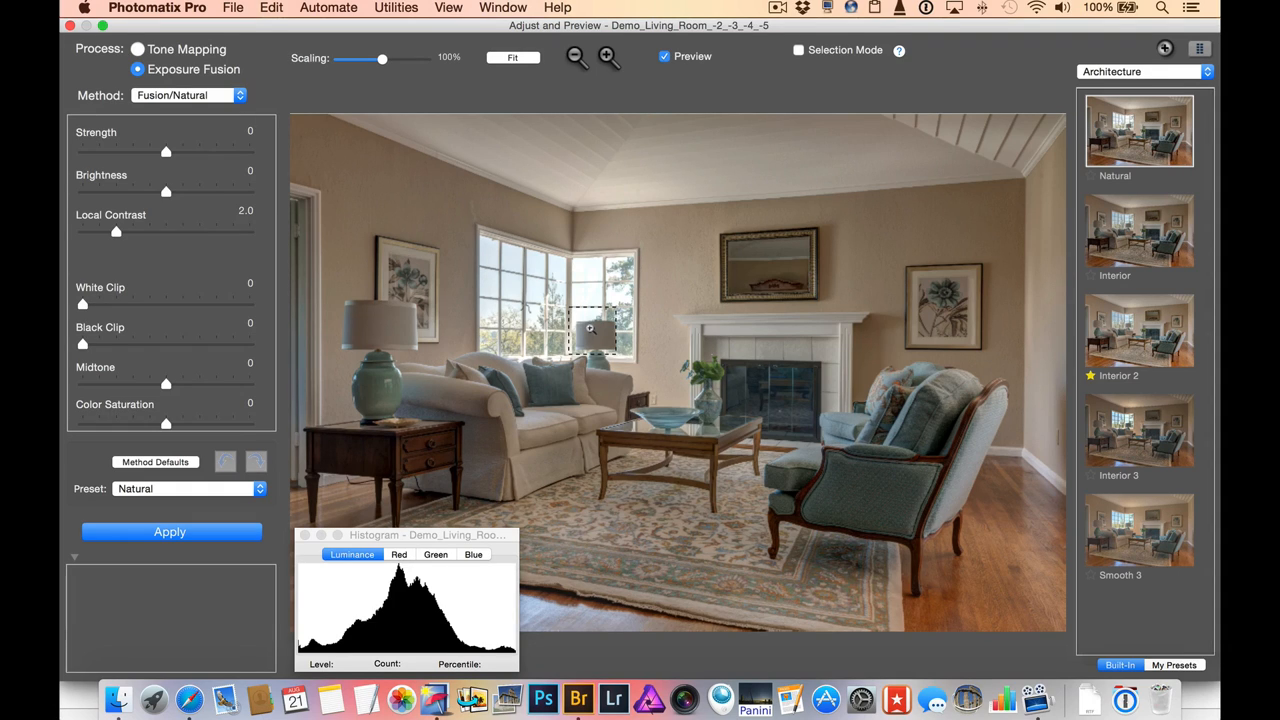
{"action": "mouse_move", "coordinate": [340, 155]}
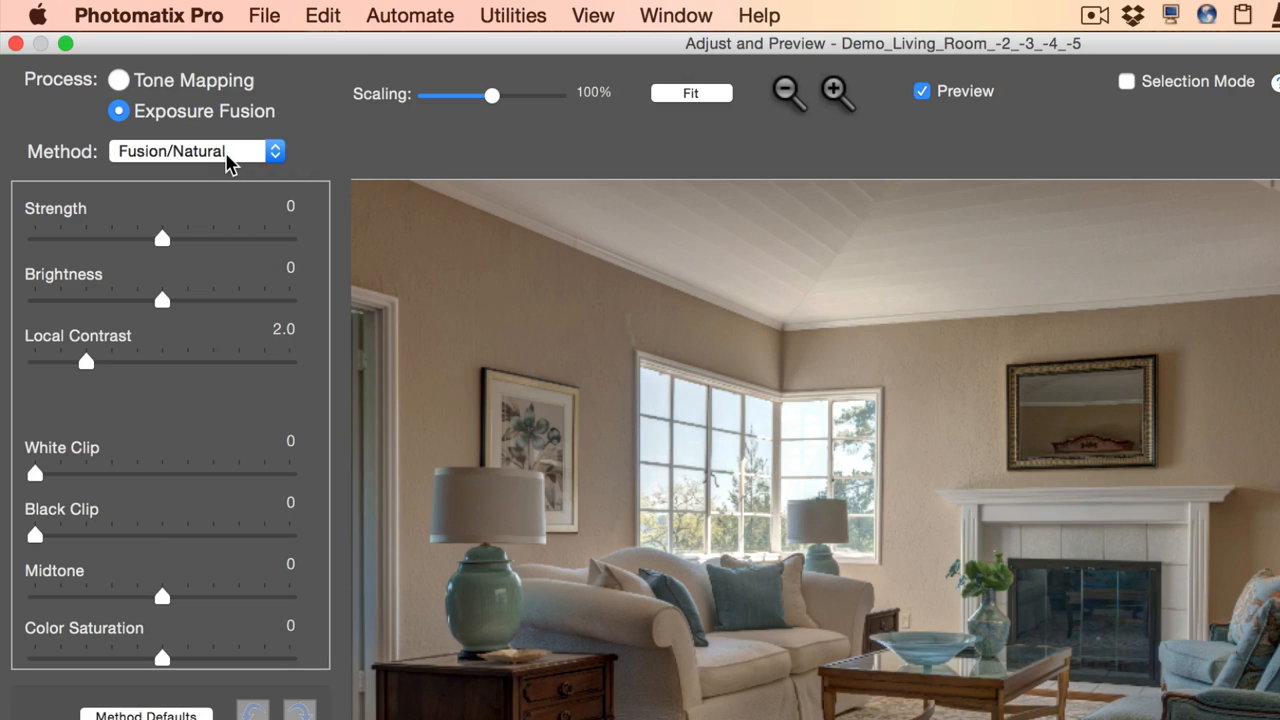
Step: Choose Fusion/Interior from the Method dropdown
{"action": "left_click", "coordinate": [190, 151]}
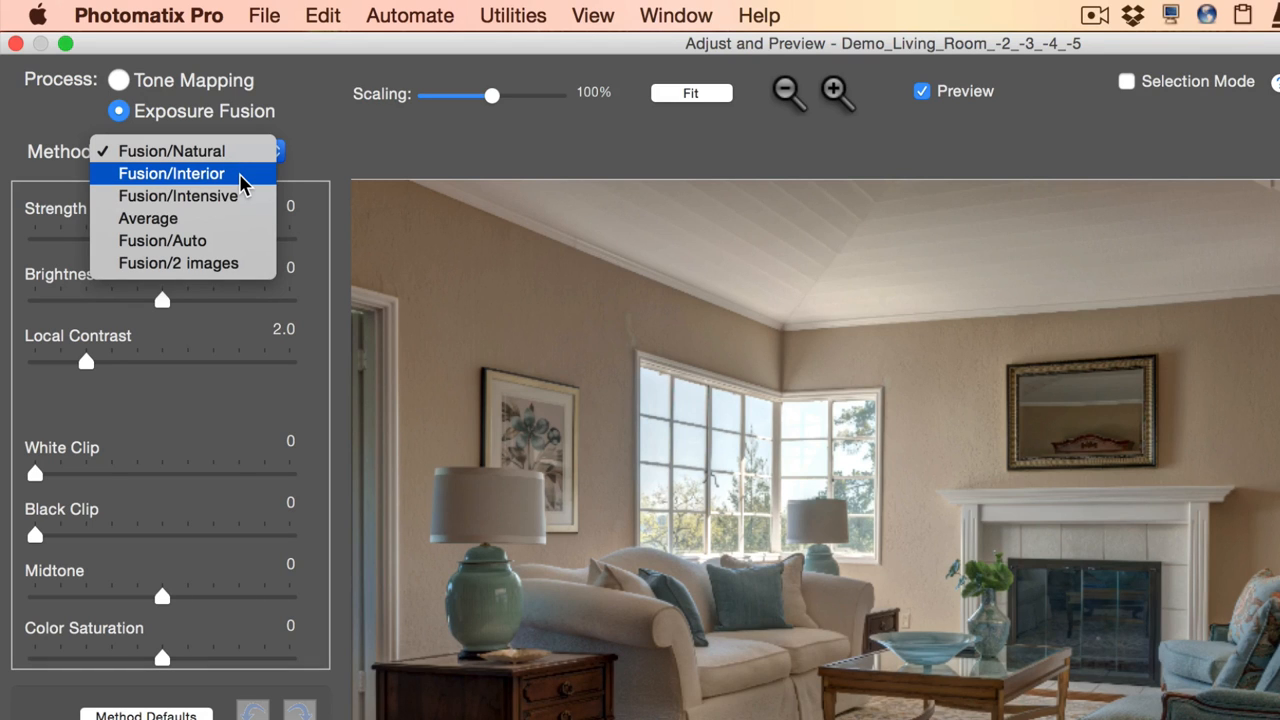
{"action": "left_click", "coordinate": [170, 173]}
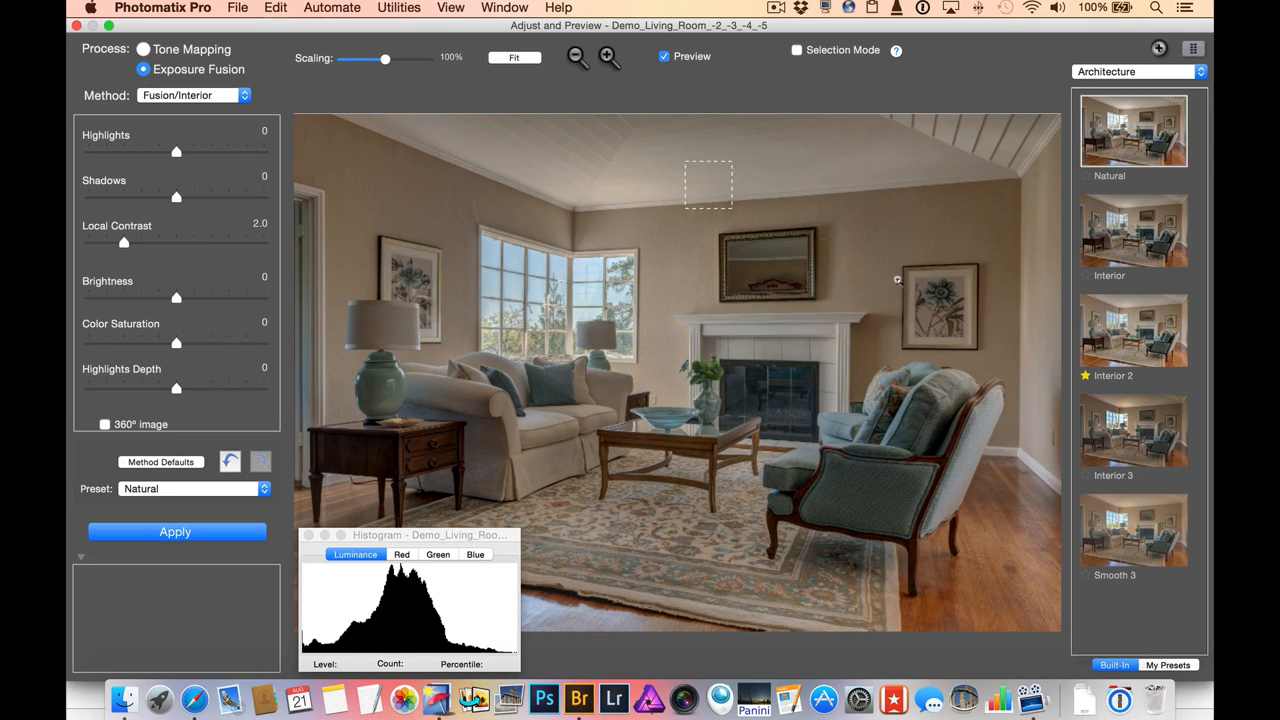
Step: Apply the Interior 2 preset, set highlights to -3.2 and brightness to 6.6
{"action": "left_click", "coordinate": [1133, 330]}
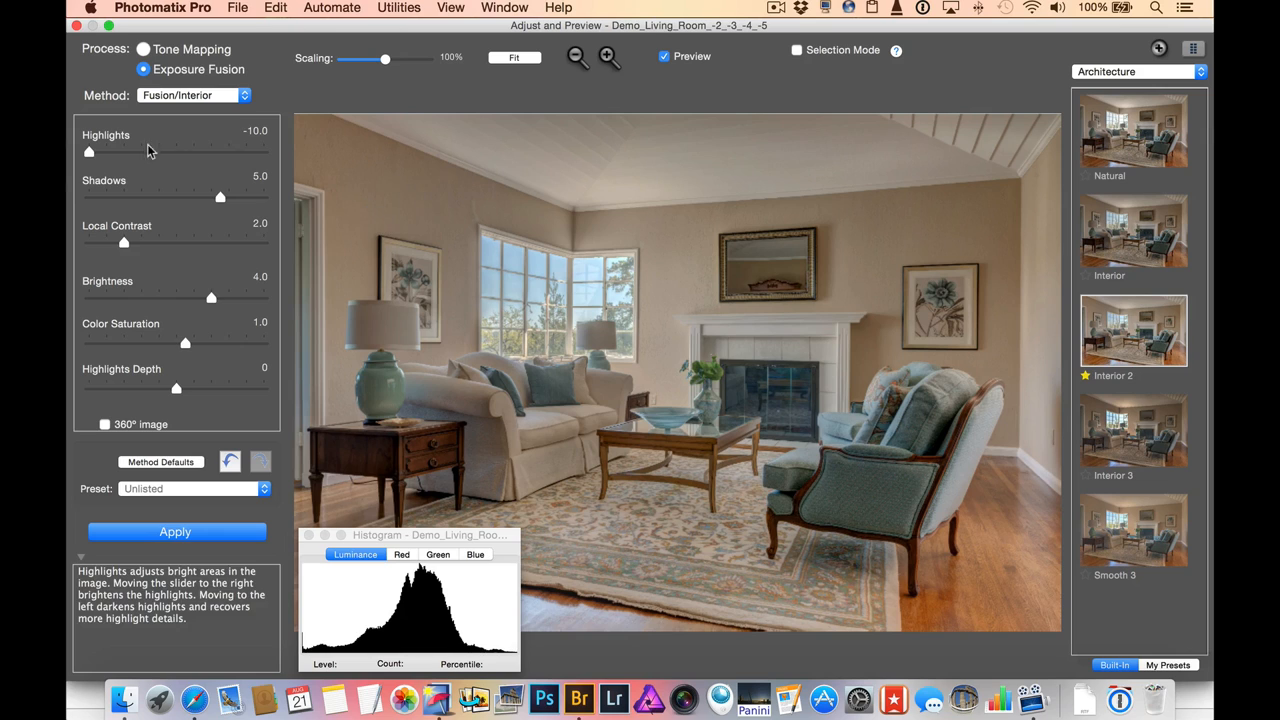
{"action": "left_click_drag", "start_coordinate": [88, 152], "coordinate": [135, 152]}
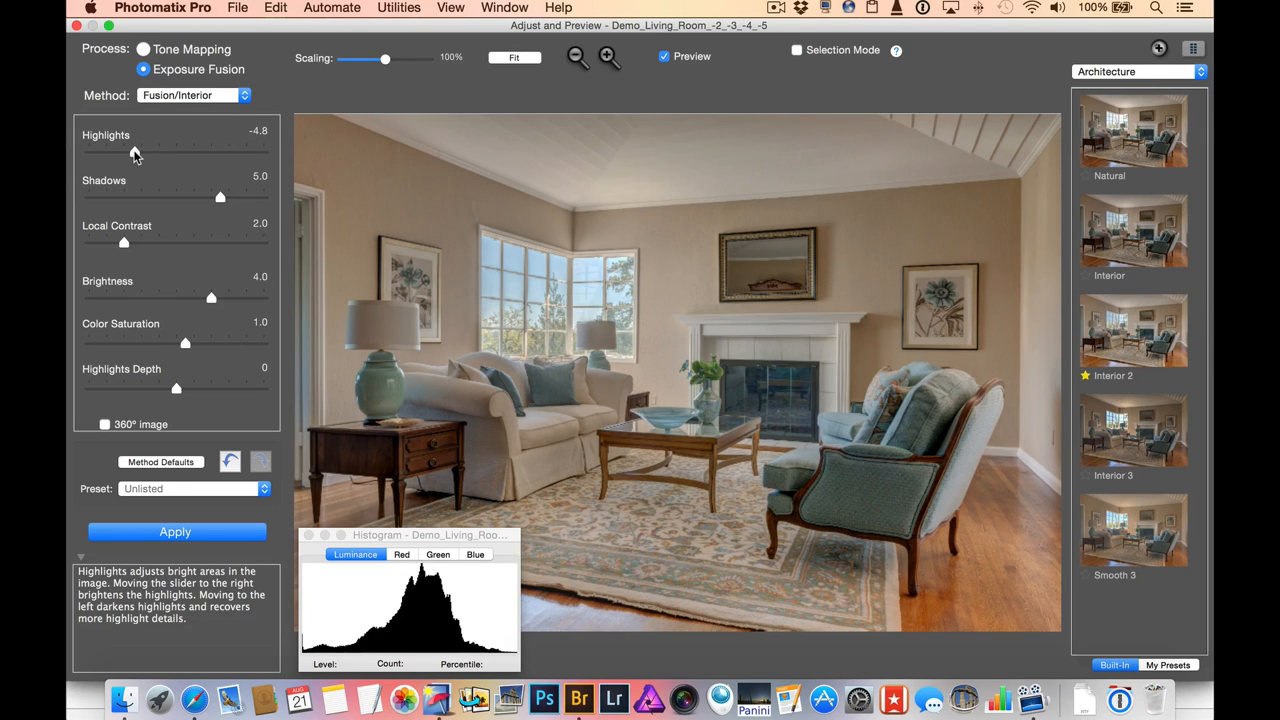
{"action": "left_click_drag", "start_coordinate": [135, 152], "coordinate": [148, 152]}
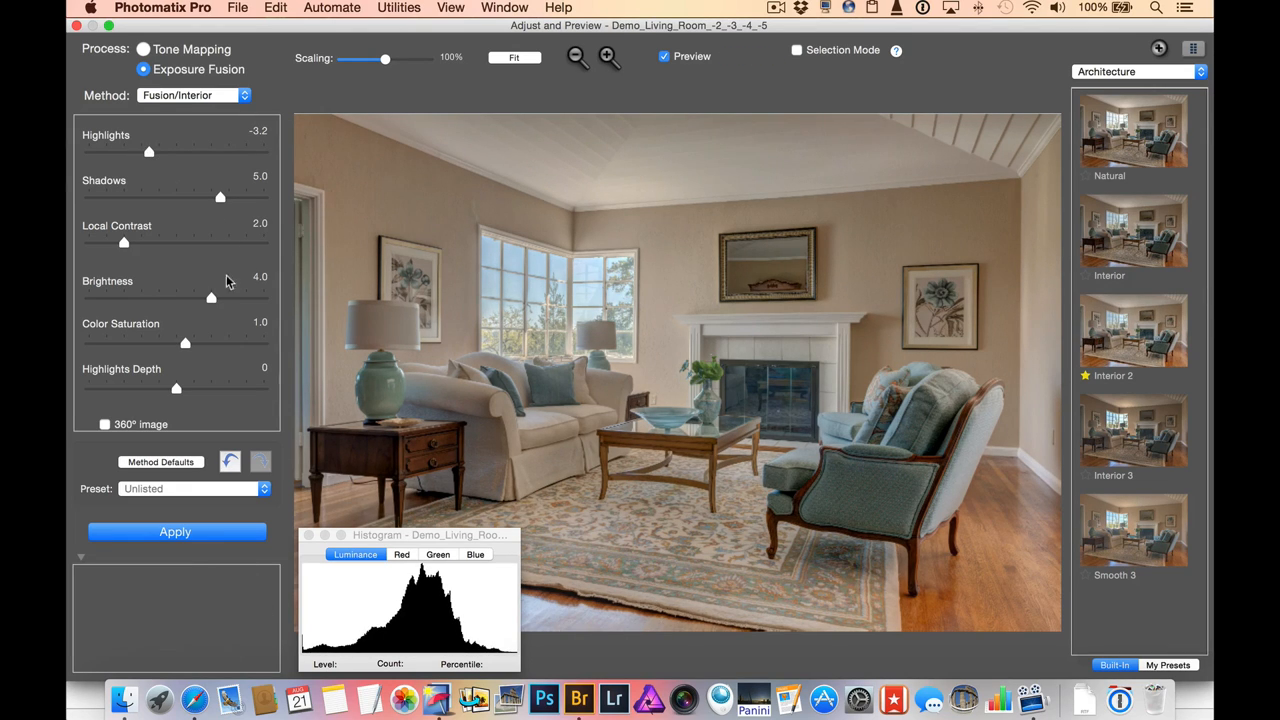
{"action": "left_click_drag", "start_coordinate": [210, 298], "coordinate": [232, 298]}
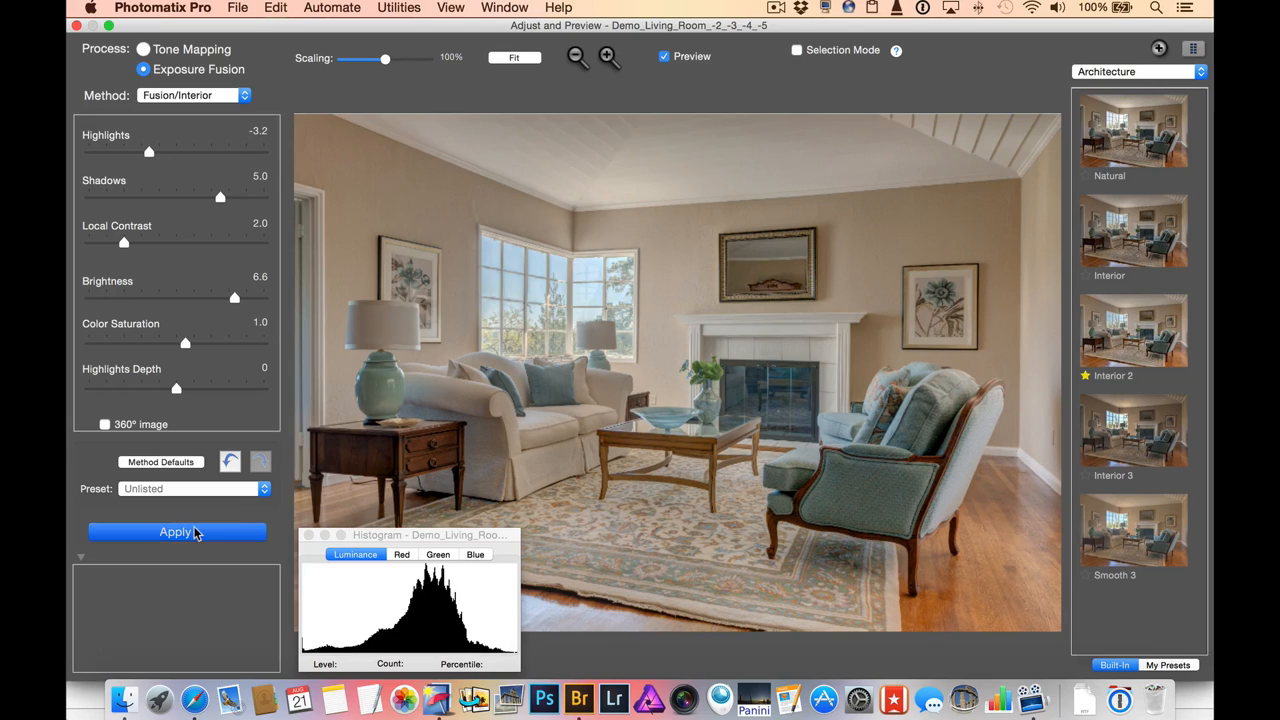
{"action": "left_click", "coordinate": [177, 531]}
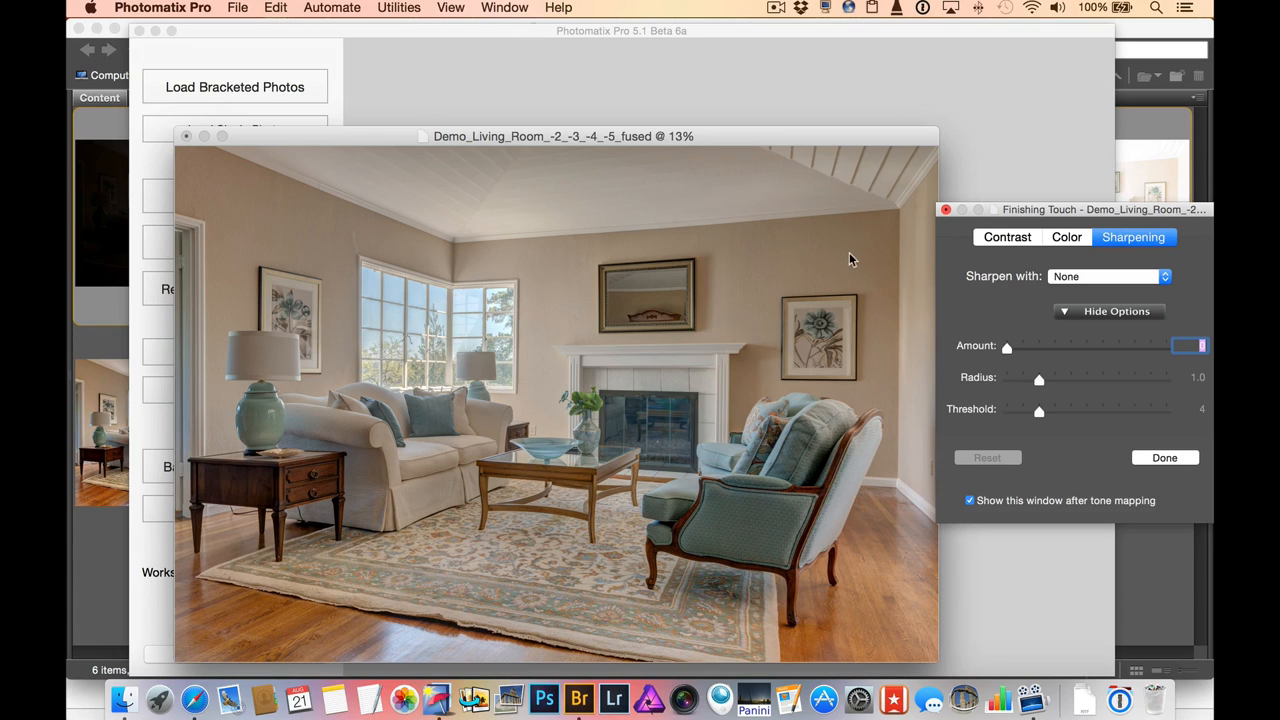
{"action": "mouse_move", "coordinate": [1025, 218]}
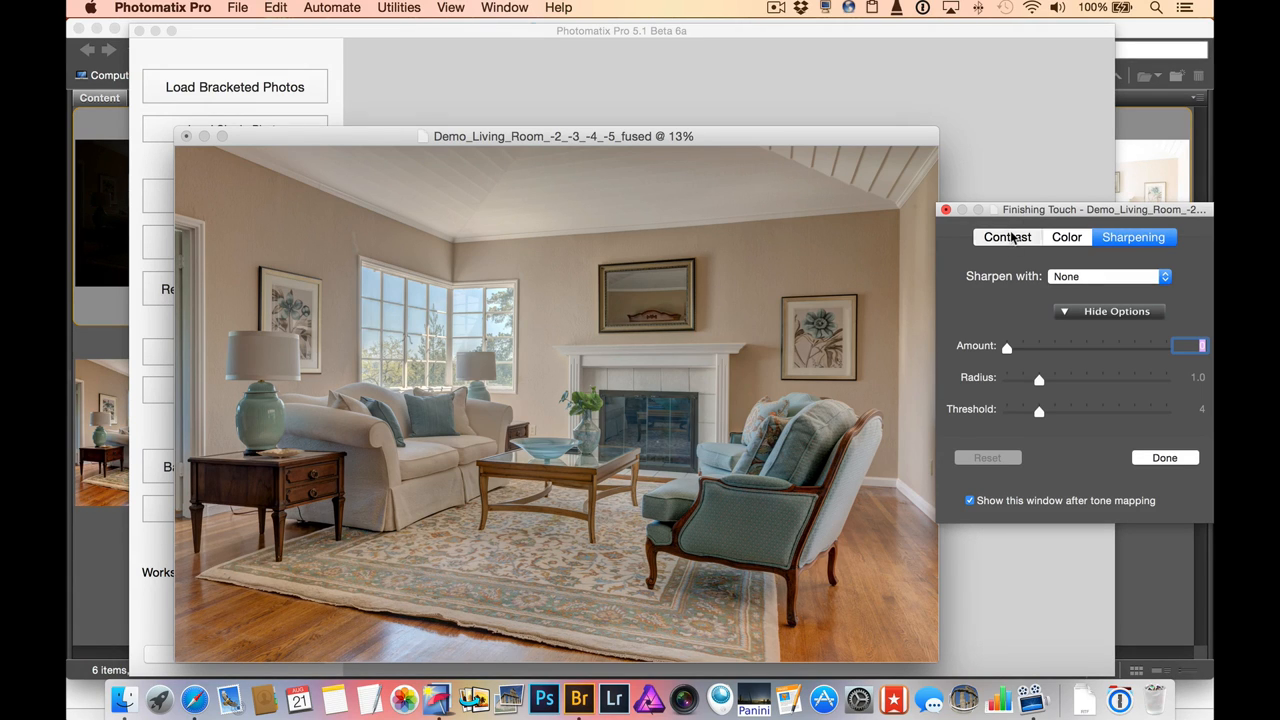
Step: Set Add Contrast to Mild Contrast in the Finishing Touch Contrast options
{"action": "left_click", "coordinate": [1006, 237]}
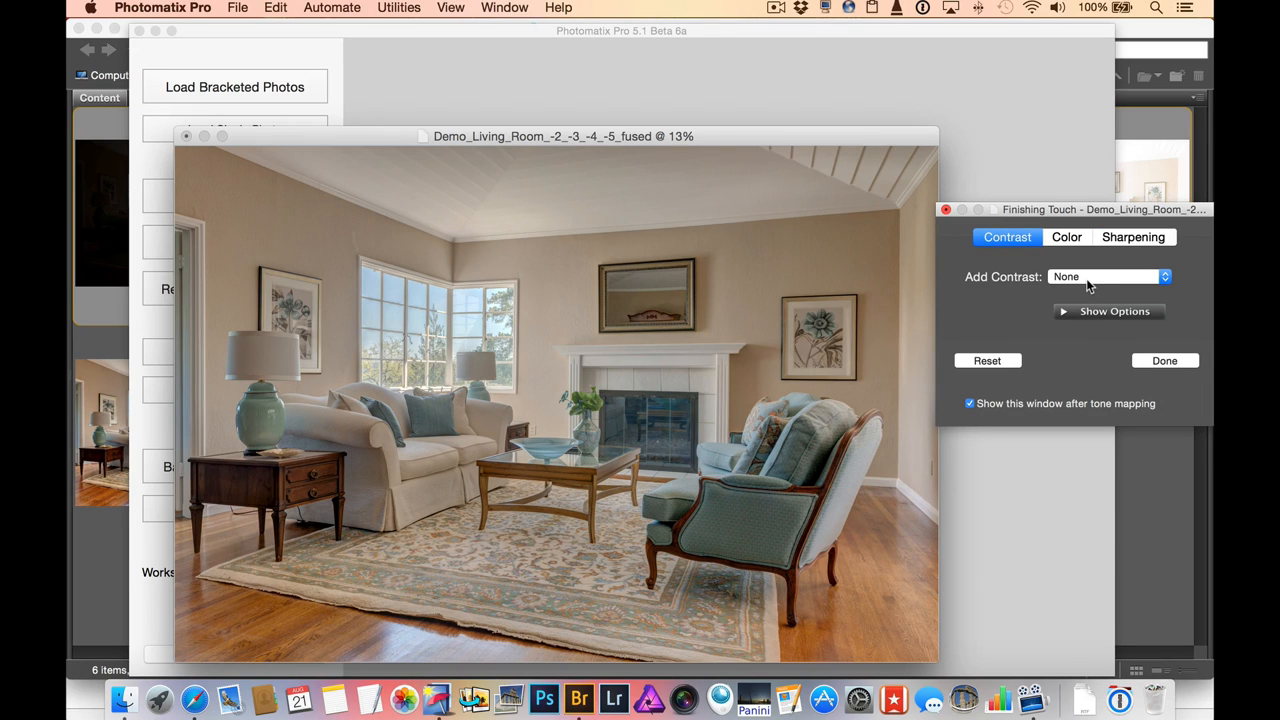
{"action": "left_click", "coordinate": [1108, 276]}
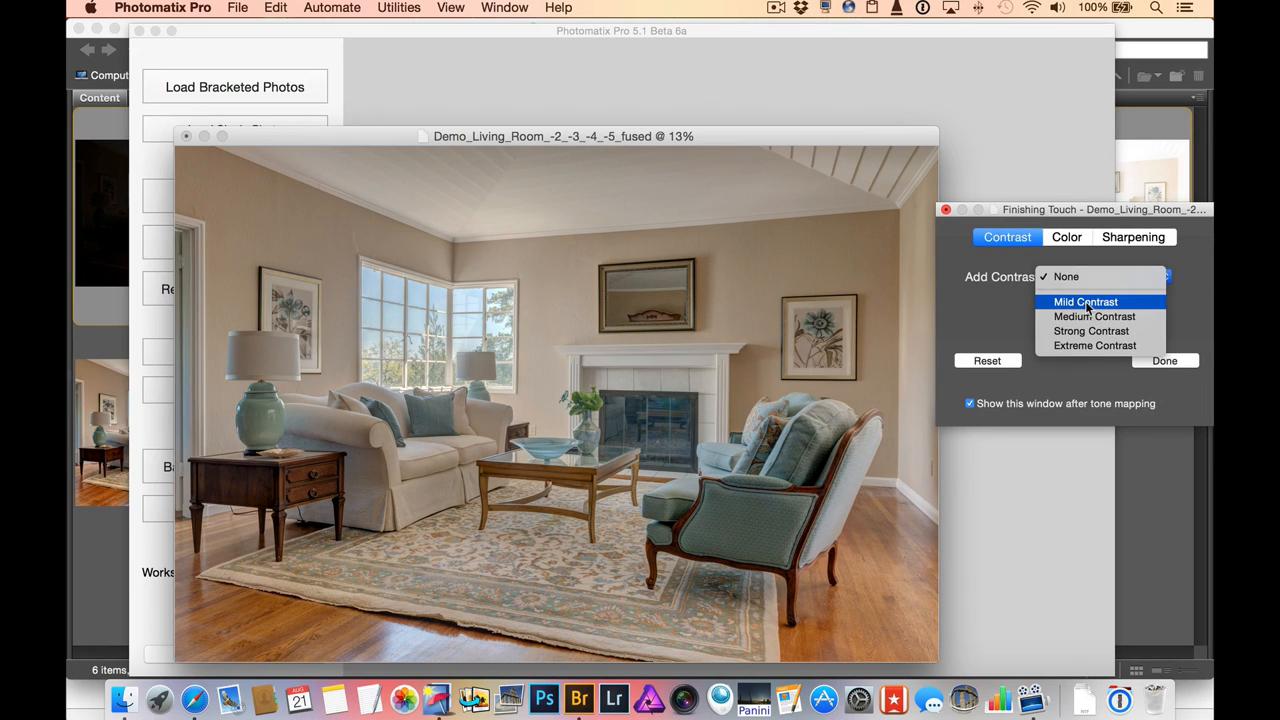
{"action": "left_click", "coordinate": [1085, 301]}
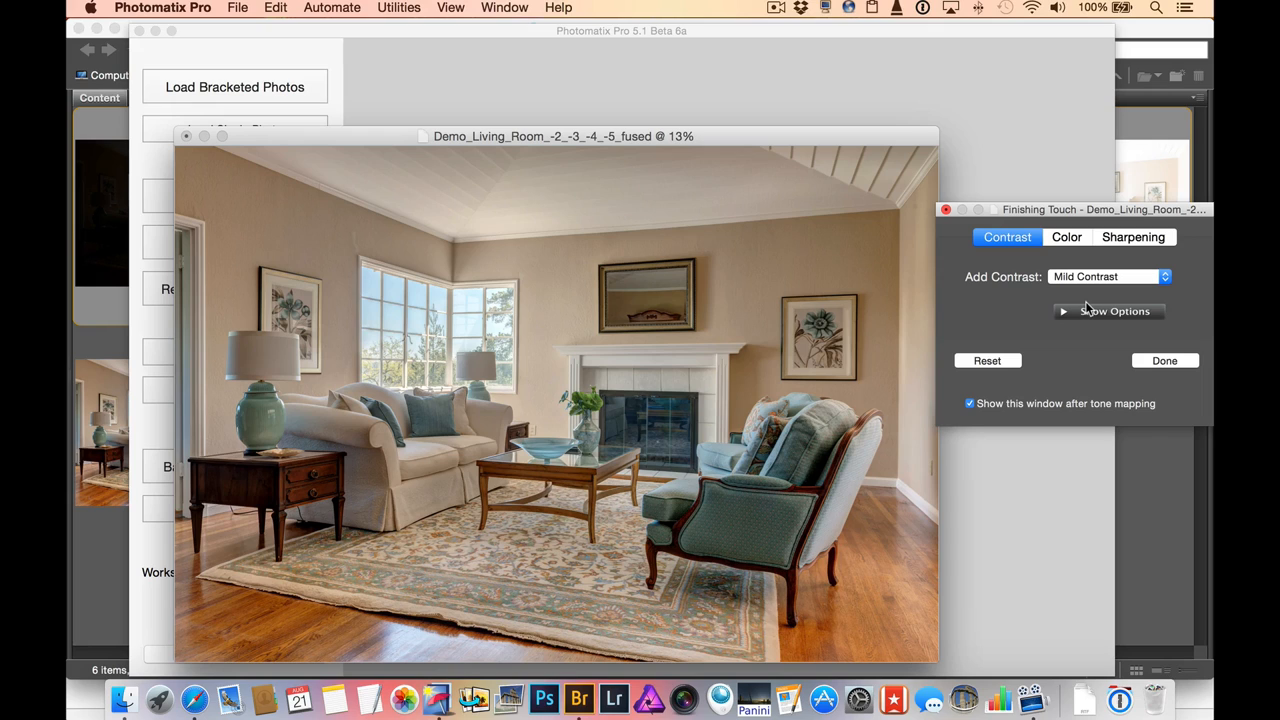
{"action": "mouse_move", "coordinate": [1090, 273]}
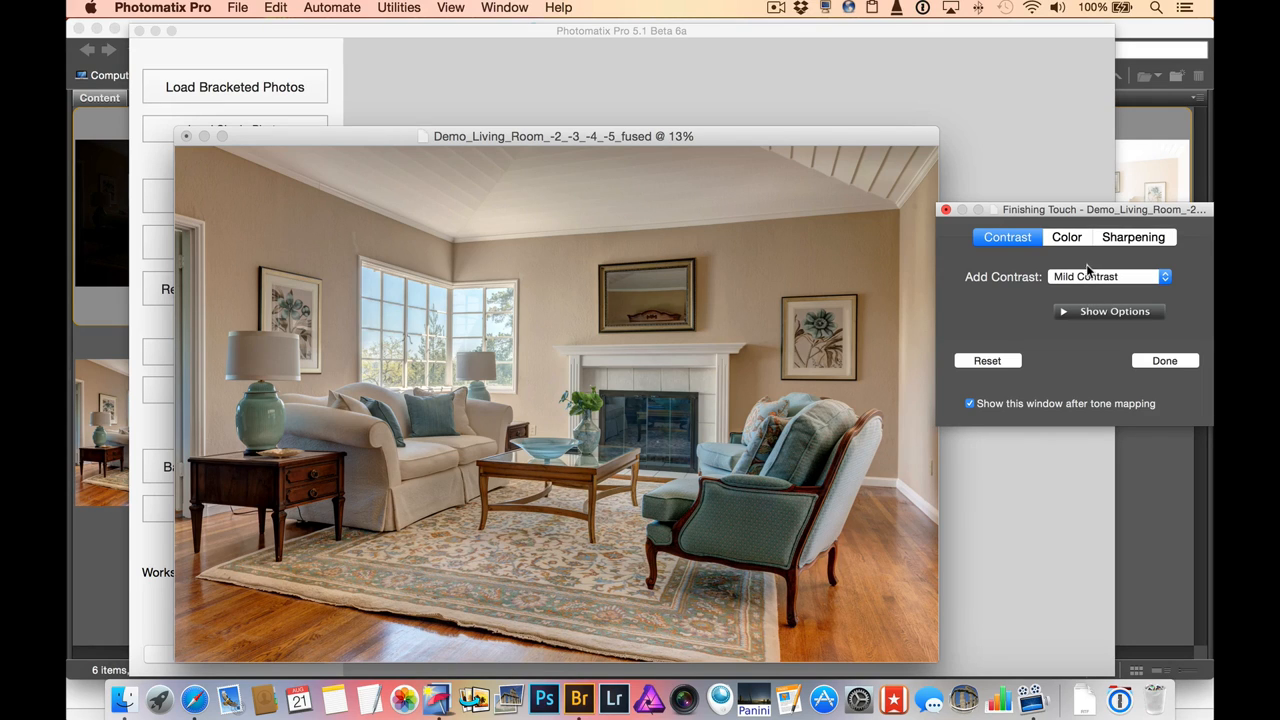